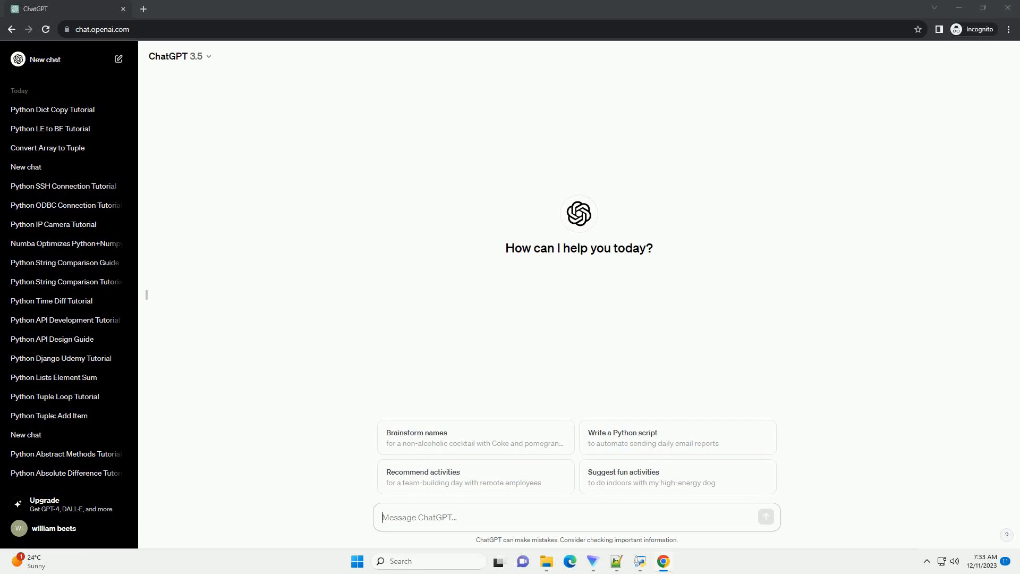
- Send the prompt 'write an informative tutorial about python course book pdf with code example'
key("Return")
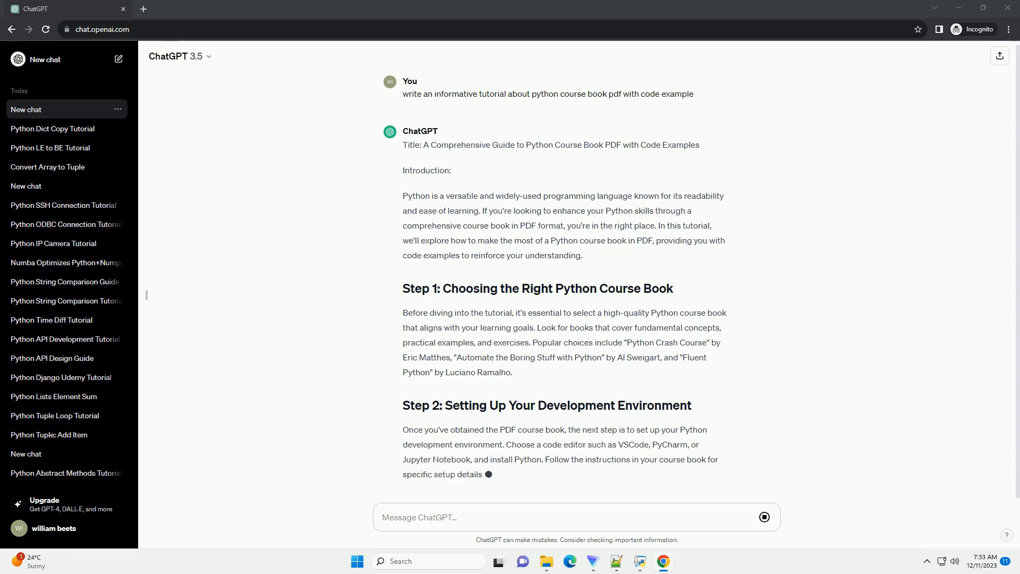
- Scroll through the reply as Steps 3–5 and the Hello World code block stream in
scroll("down", 3)
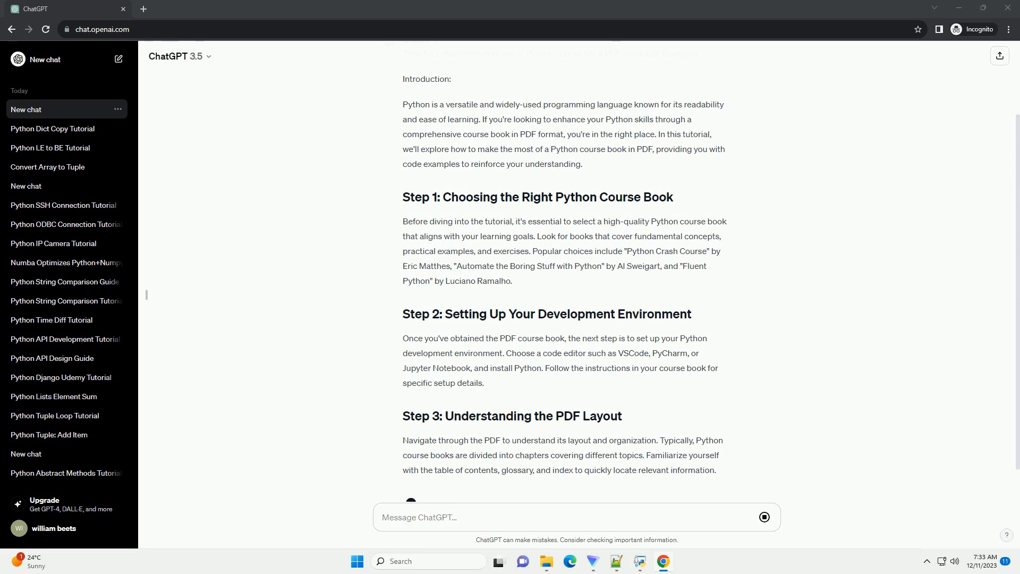
scroll("down", 3)
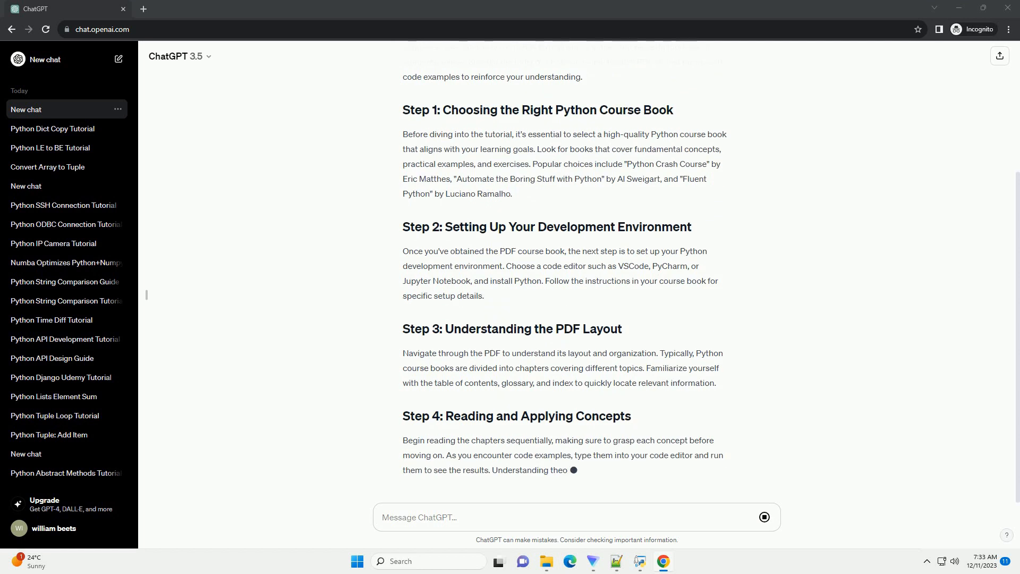
scroll("up", 3)
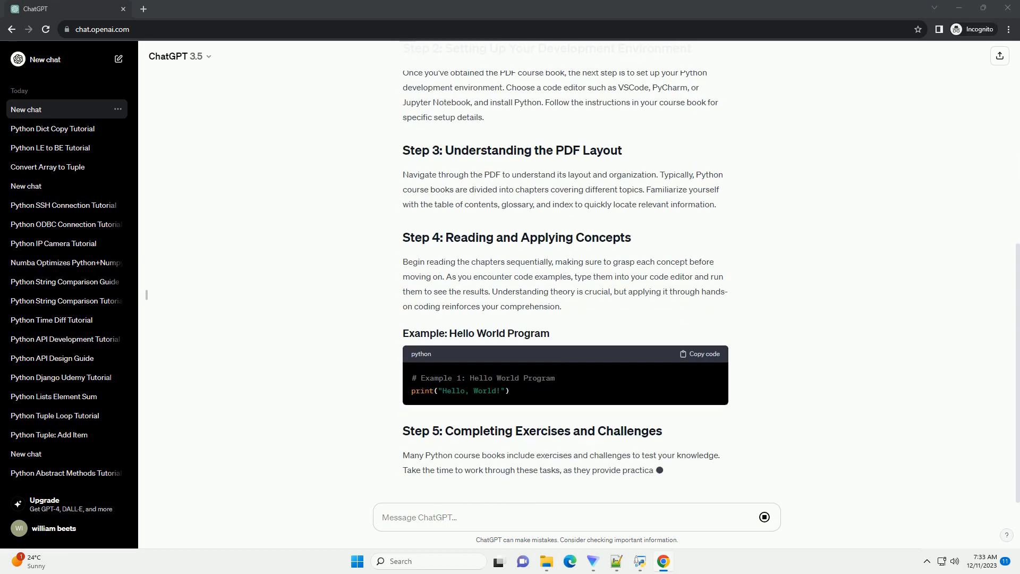
- Scroll down following Steps 6–7 on communities and resources into the Conclusion
scroll("down", 3)
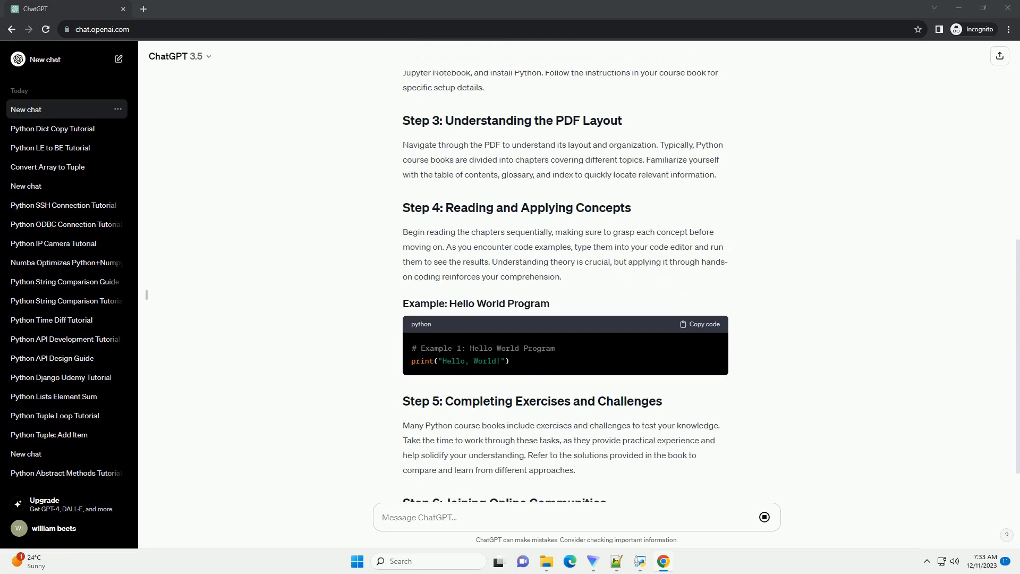
scroll("down", 3)
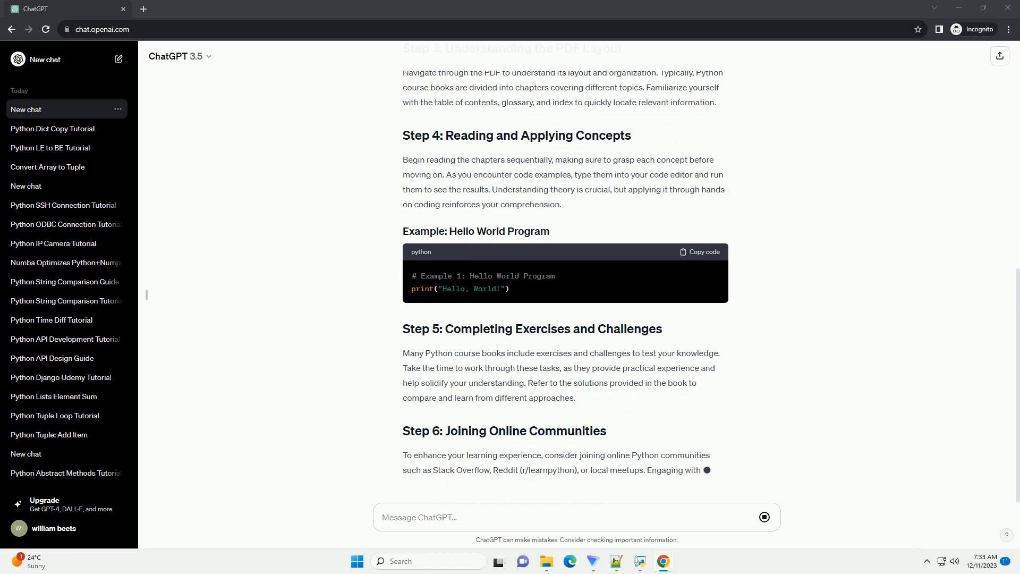
scroll("down", 3)
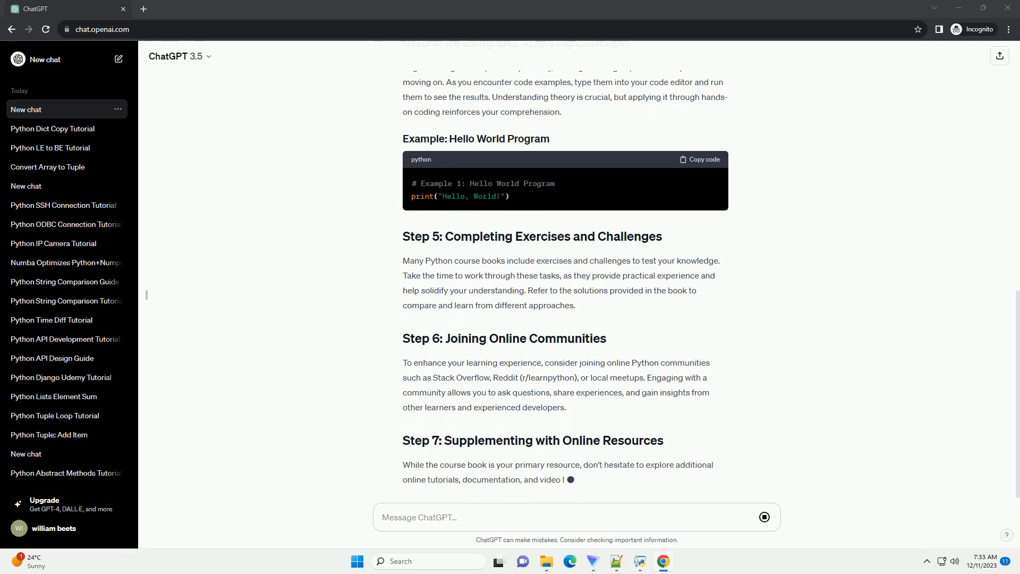
scroll("down", 3)
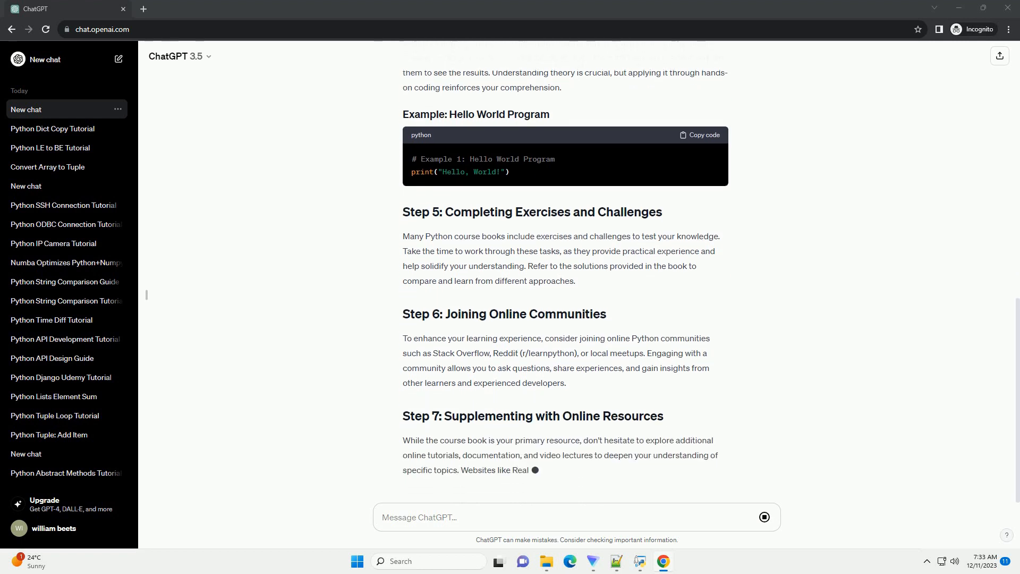
scroll("down", 3)
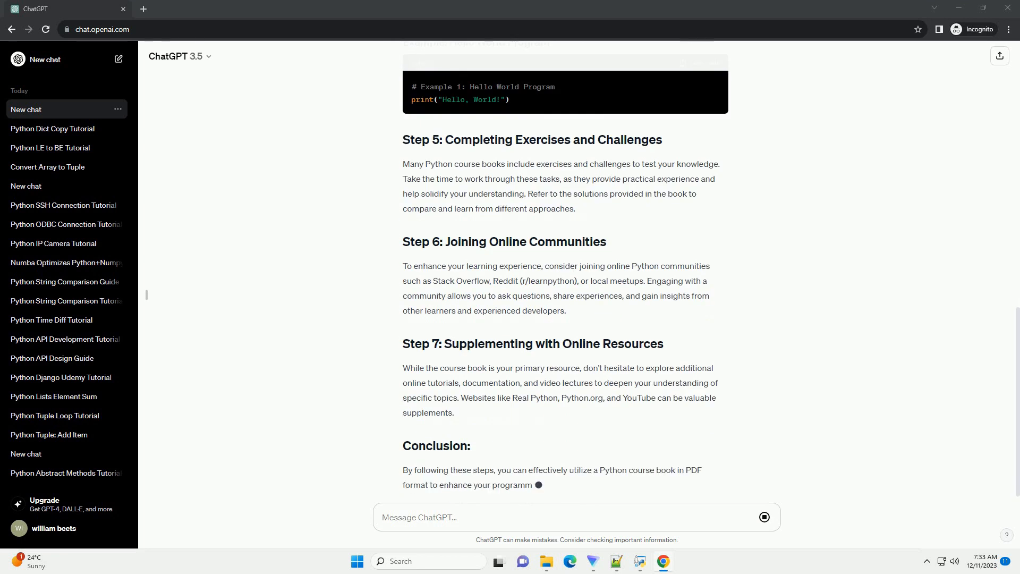
scroll("down", 3)
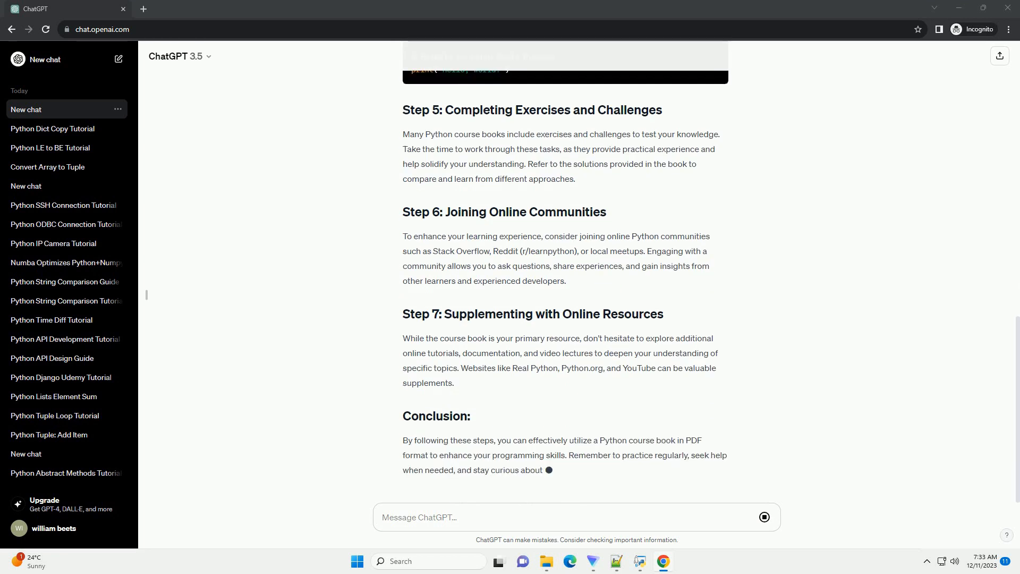